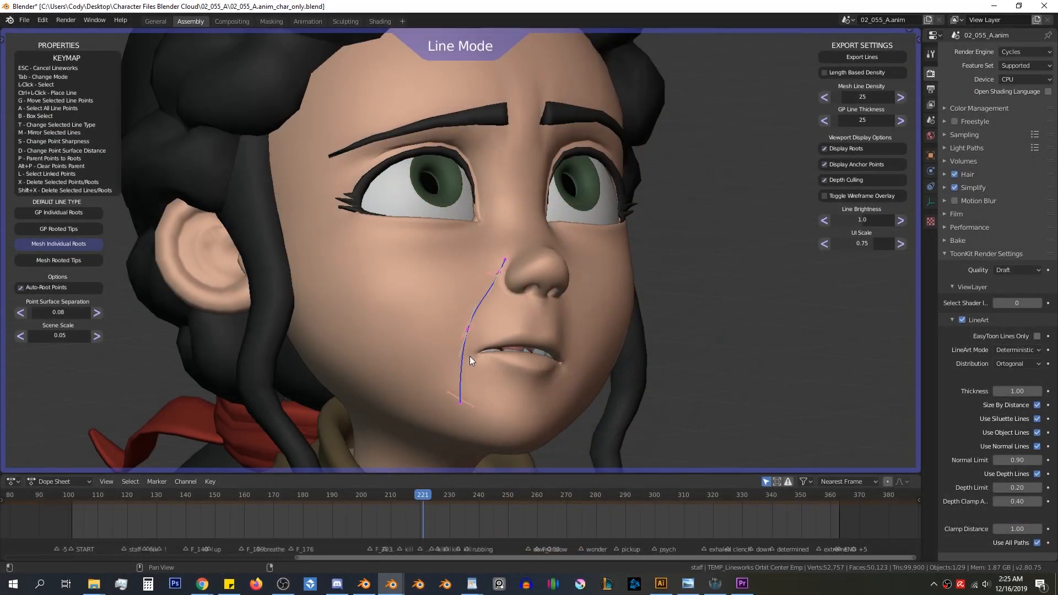
Scroll the view over the face's brow, under-eye and cheek lines.
{"action": "scroll", "scroll_direction": "down", "scroll_amount": 3}
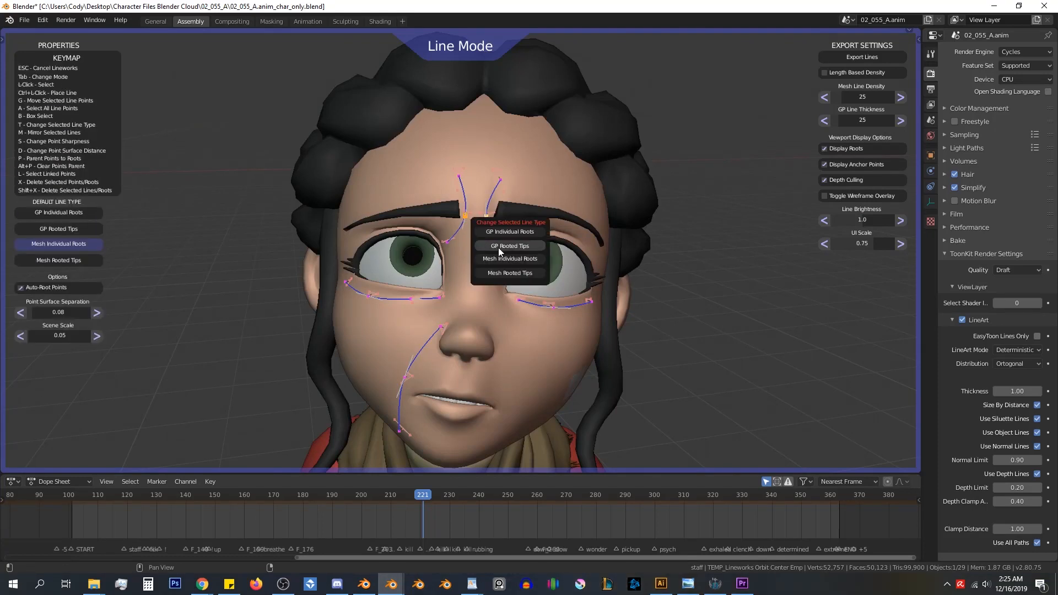
{"action": "scroll", "scroll_direction": "down", "scroll_amount": 3}
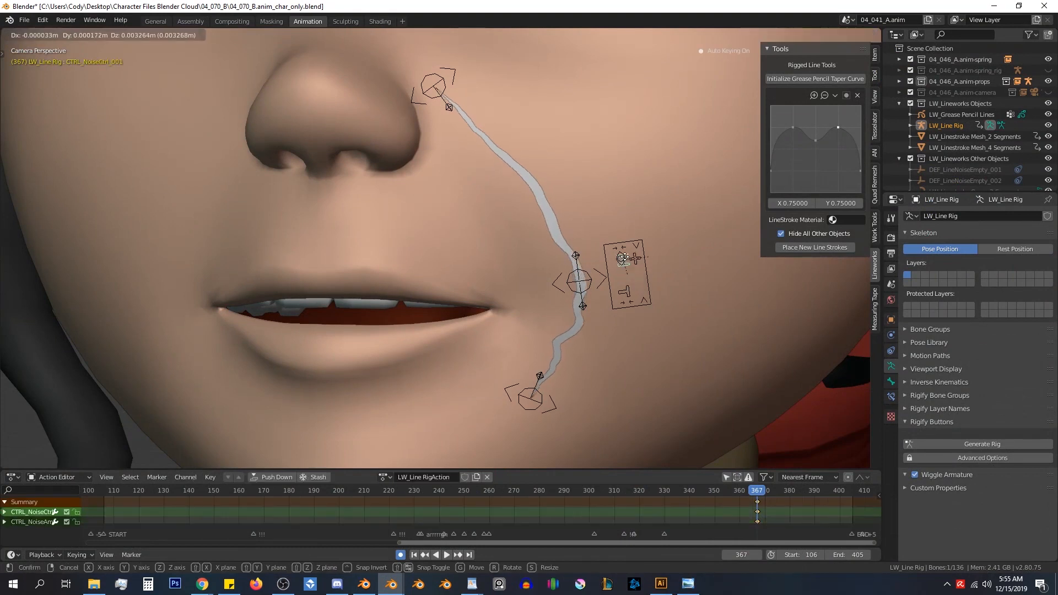
Begin sculpting uneven thickness onto the cheek grease pencil stroke.
{"action": "key", "text": "s"}
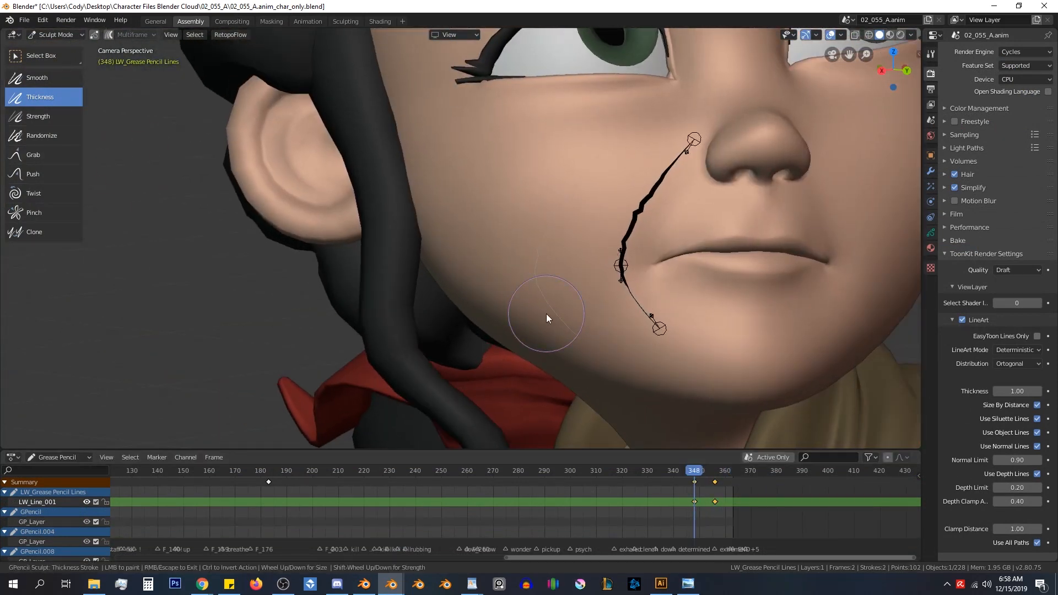
Switch the grey head to Lineworks Lines mode to reveal Bake Settings.
{"action": "left_click", "coordinate": [38, 116]}
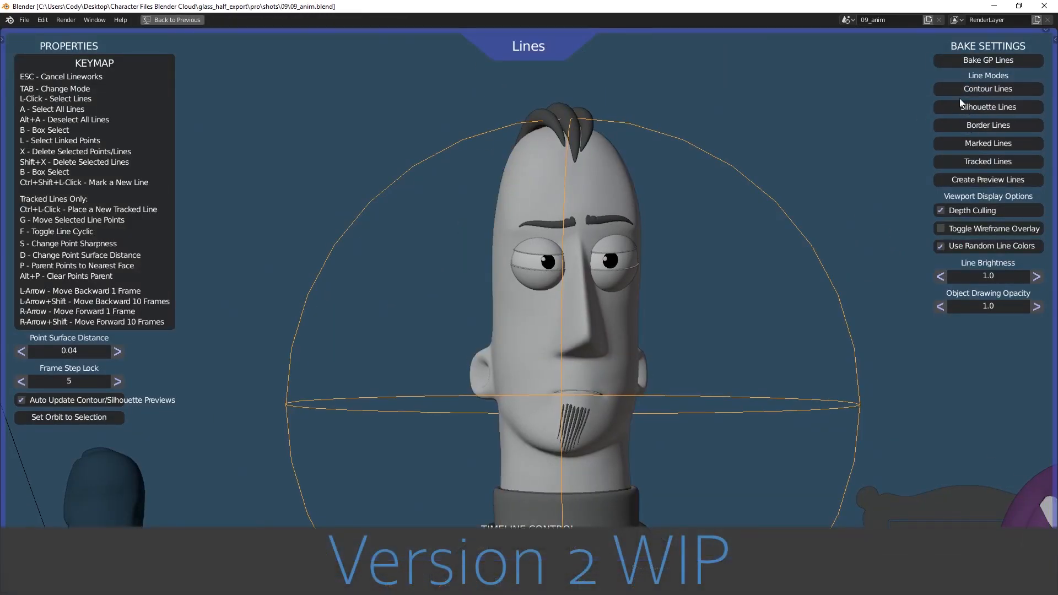
Run Contour Lines under Bake Settings to trace the head outline.
{"action": "left_click", "coordinate": [987, 88]}
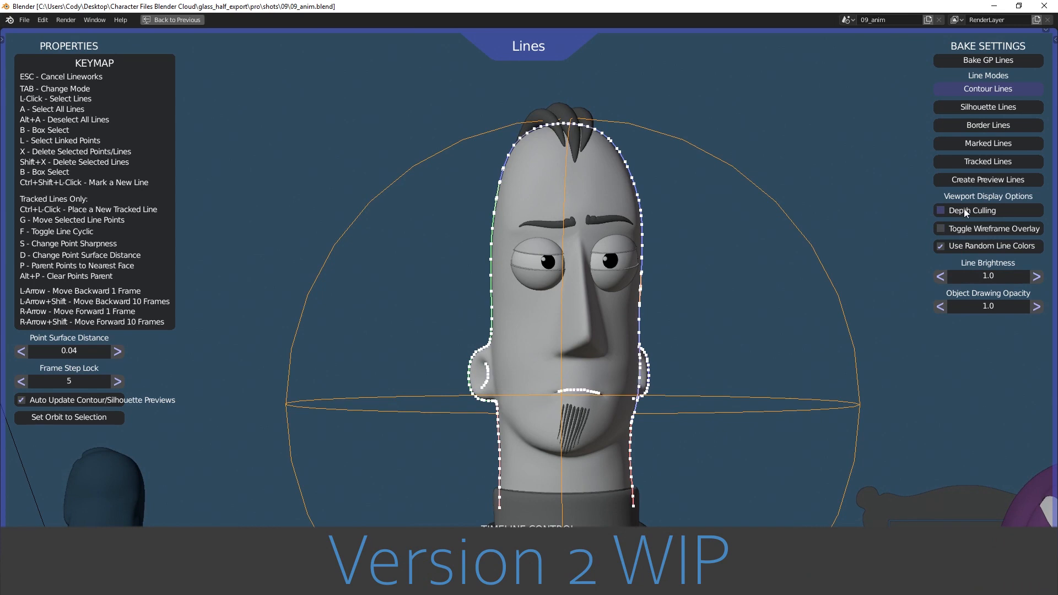
{"action": "left_click", "coordinate": [940, 210]}
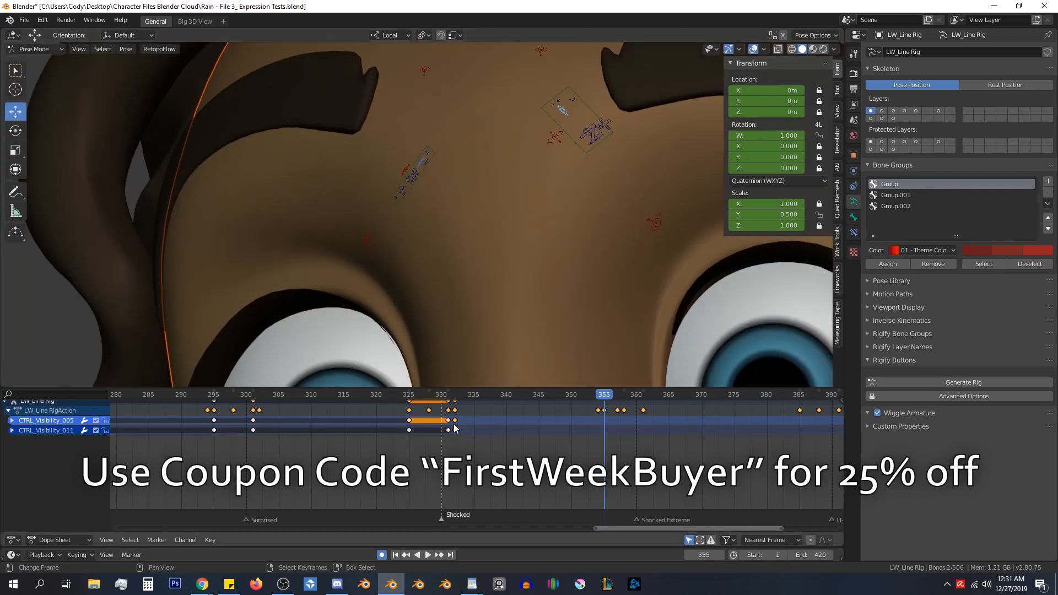
Select the CTRL_Visibility keyframe near frame 360 in the Dope Sheet.
{"action": "left_click", "coordinate": [427, 554]}
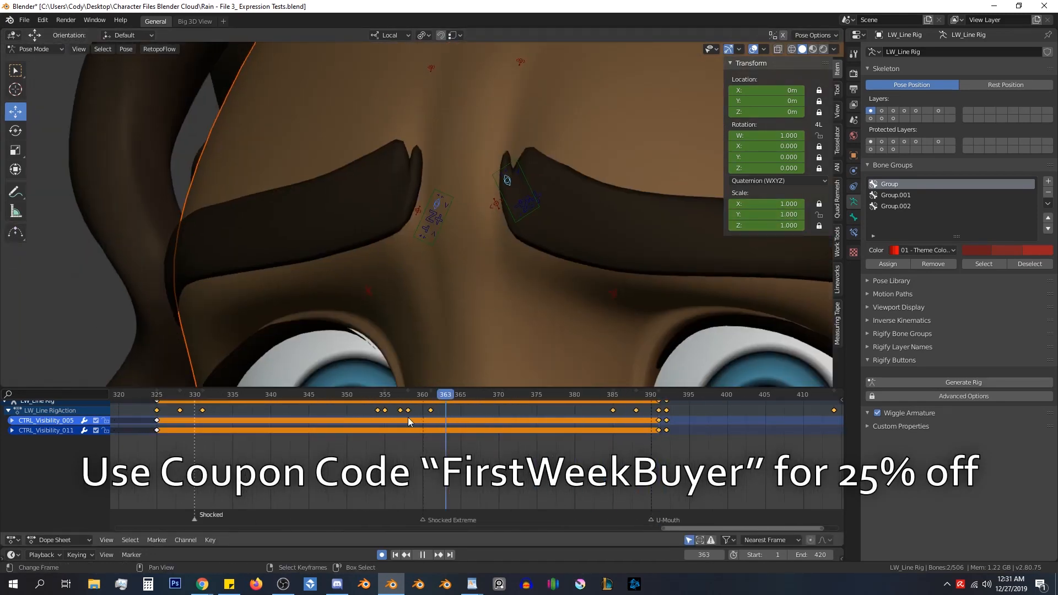
{"action": "left_click", "coordinate": [422, 394]}
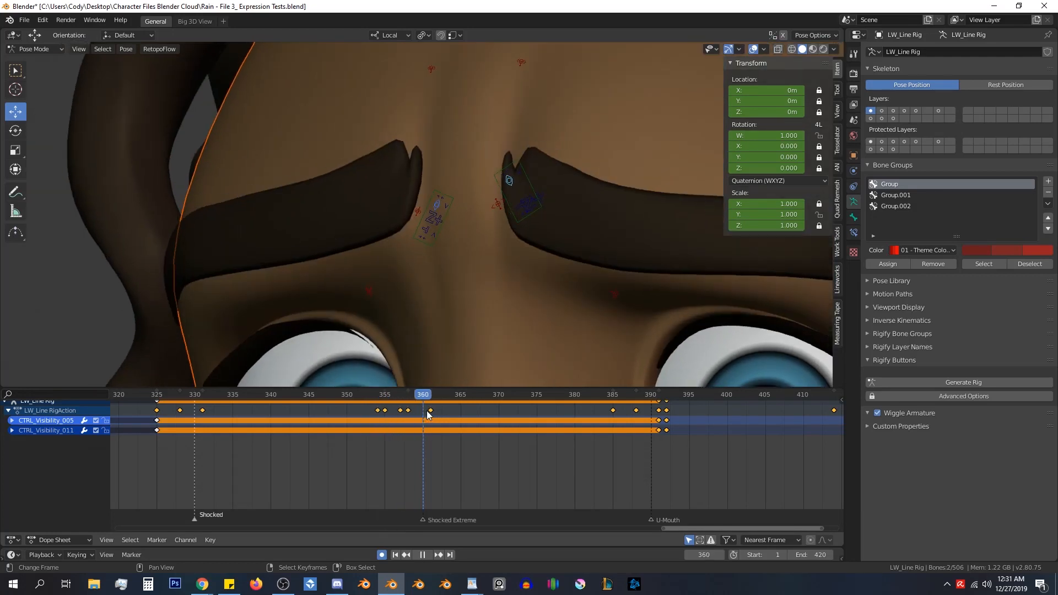